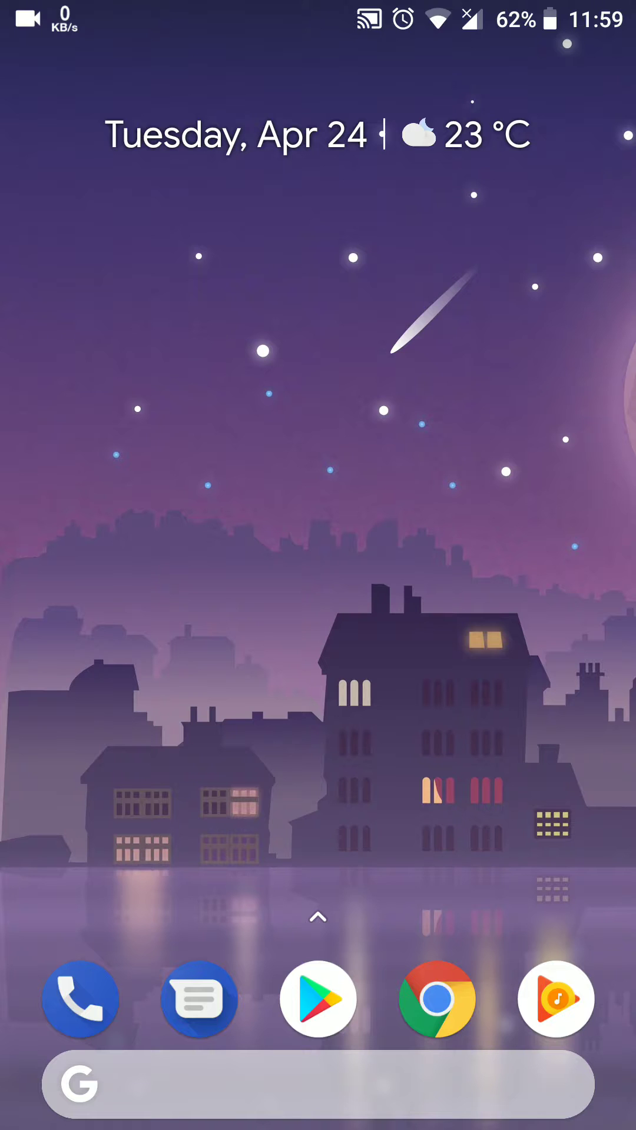
Launch Chrome from the home screen and go to chrome://flags.
click(435, 999)
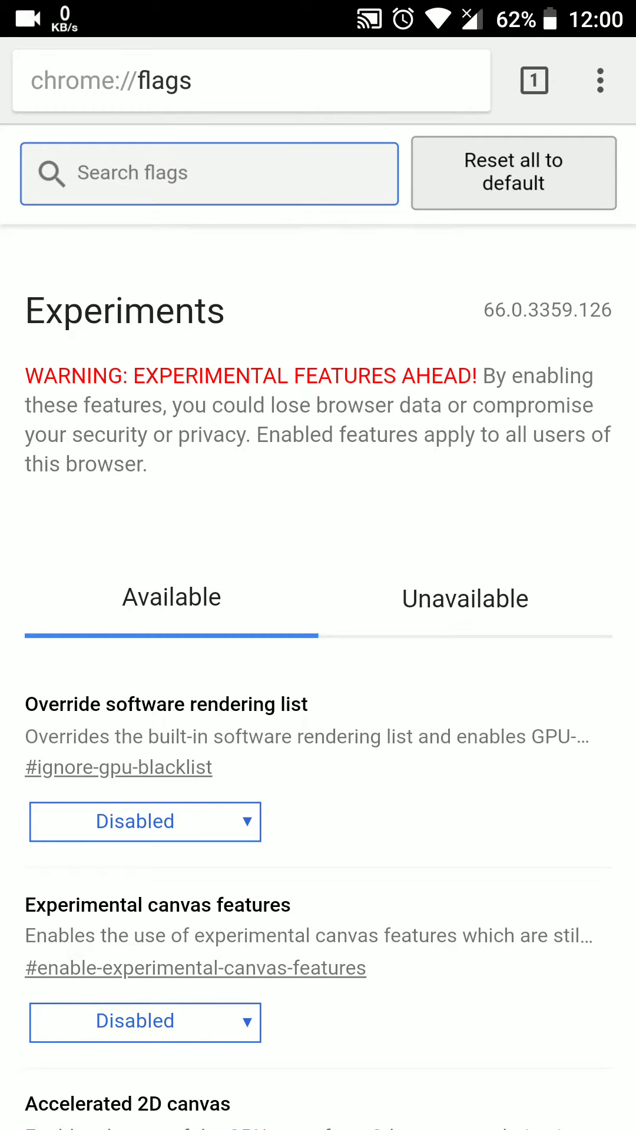
Filter the flags list with the search term 'Modern'.
text(Modern)
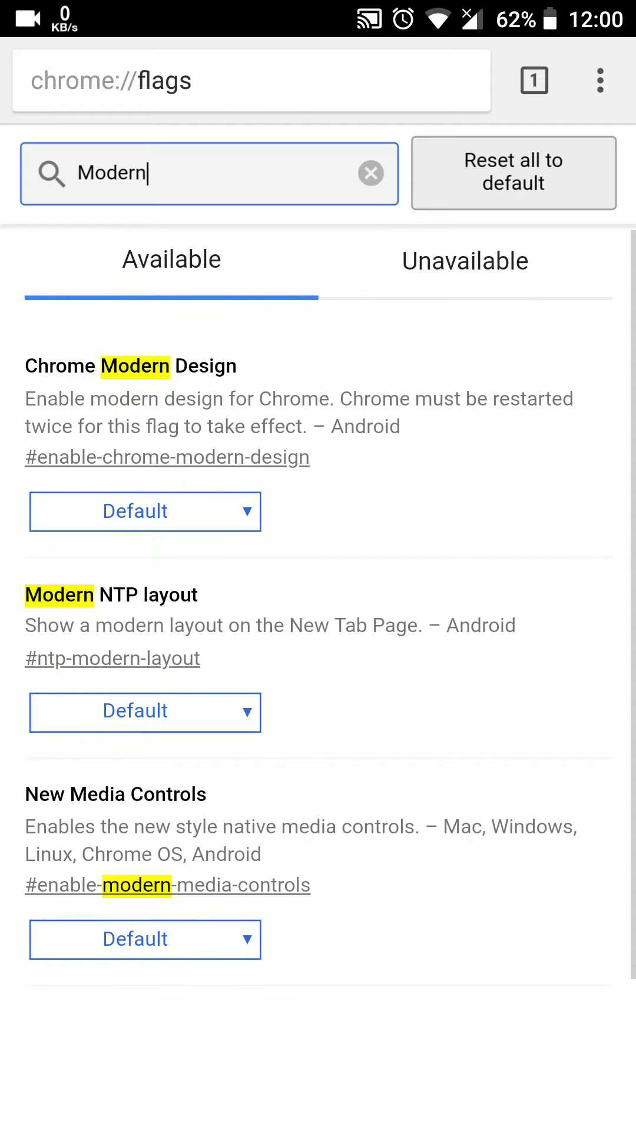
scroll(down, 3)
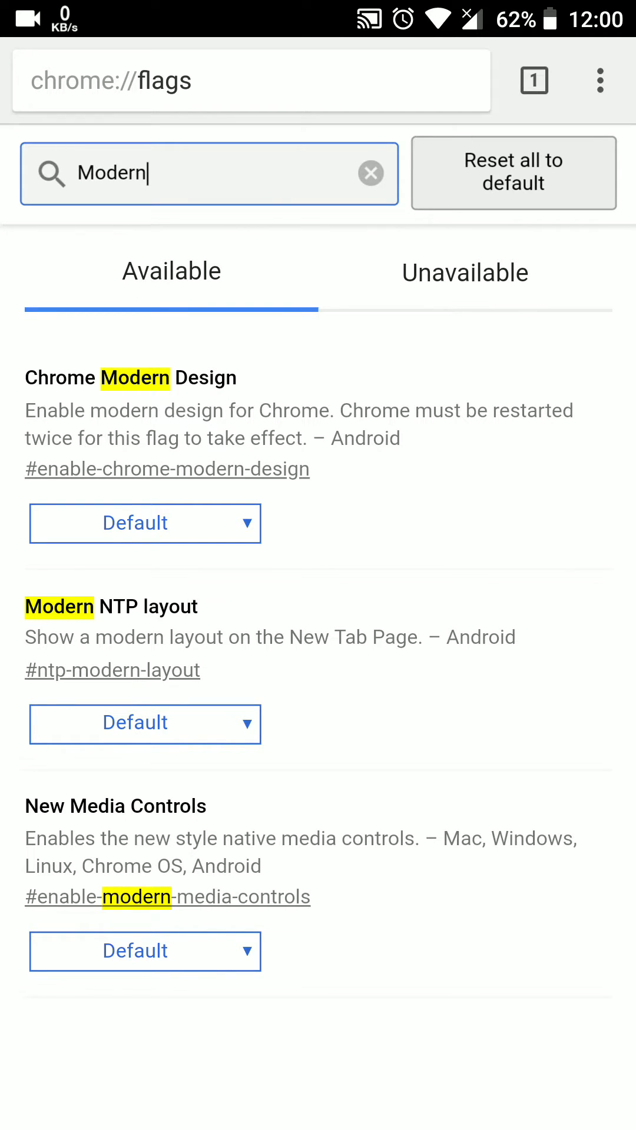
Set Chrome Modern Design and Modern NTP layout to Enabled.
click(144, 523)
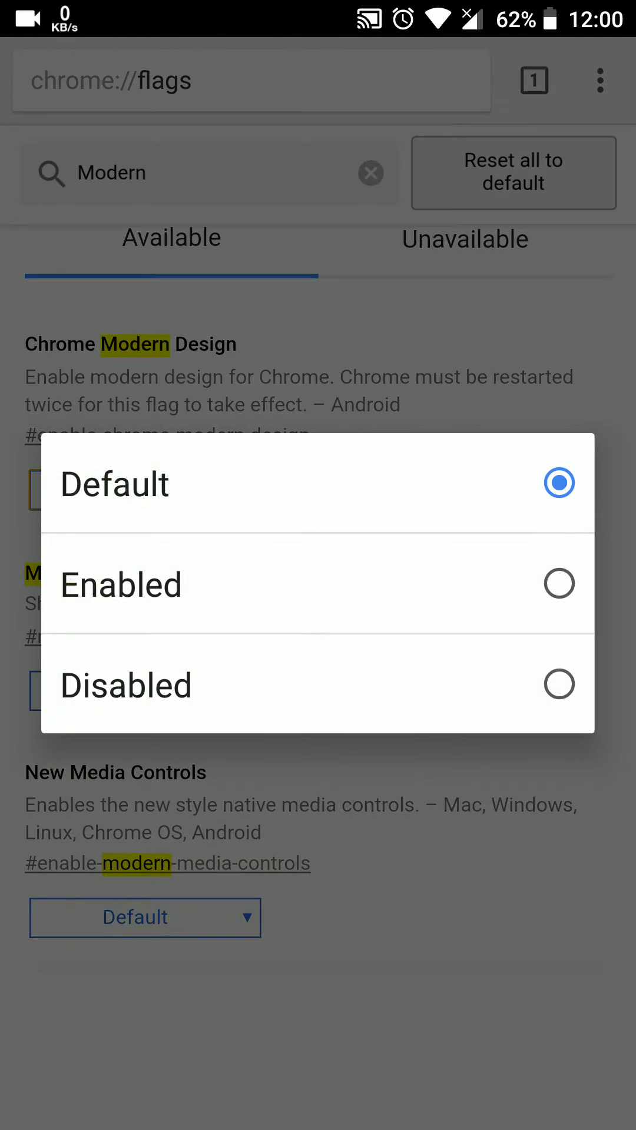
click(121, 584)
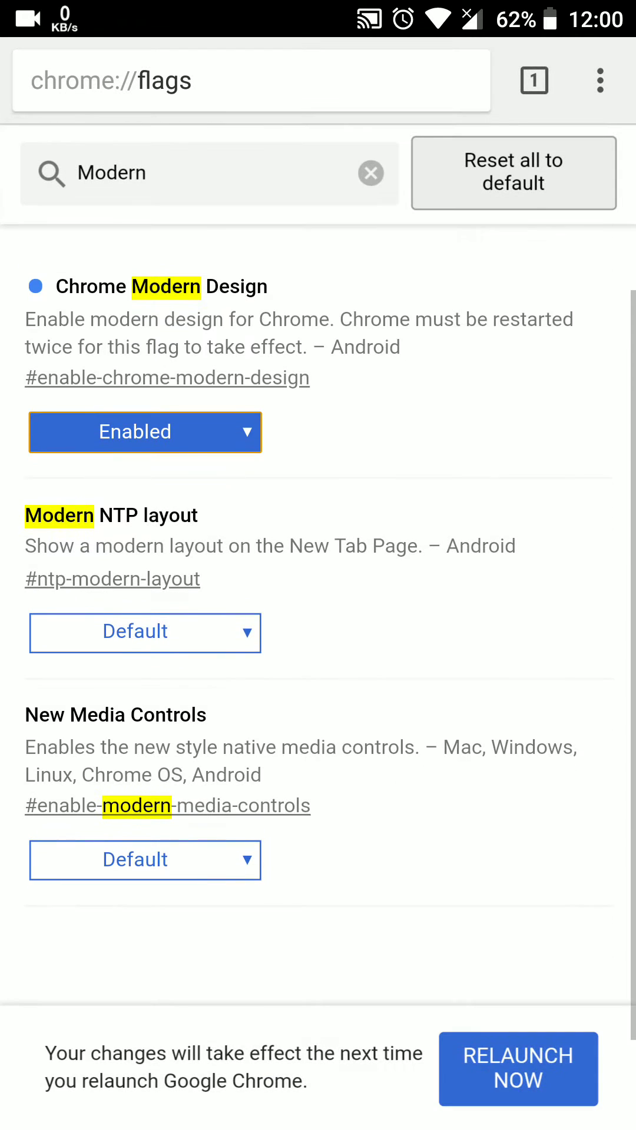
click(143, 634)
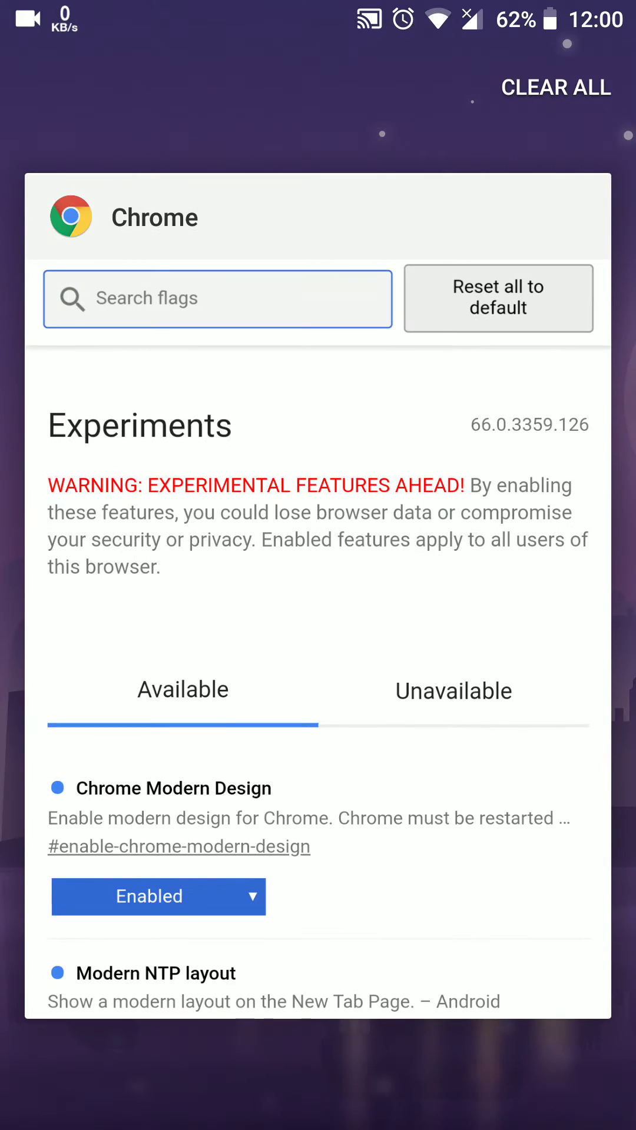
Restart Chrome via recents so the rounded modern New Tab page appears.
key(HOME)
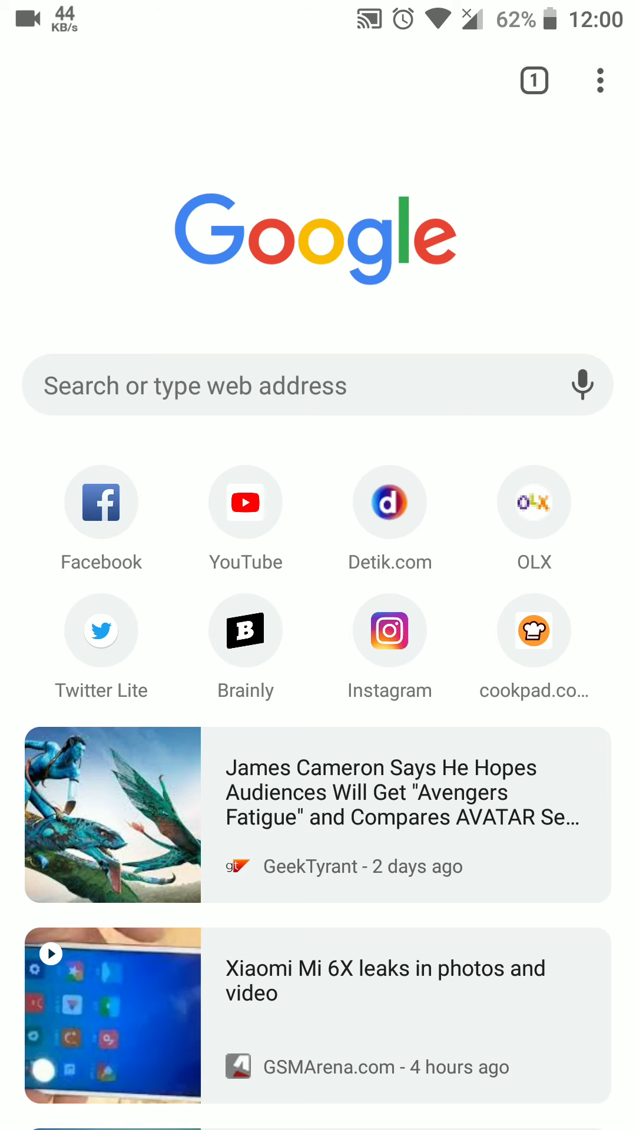
click(245, 517)
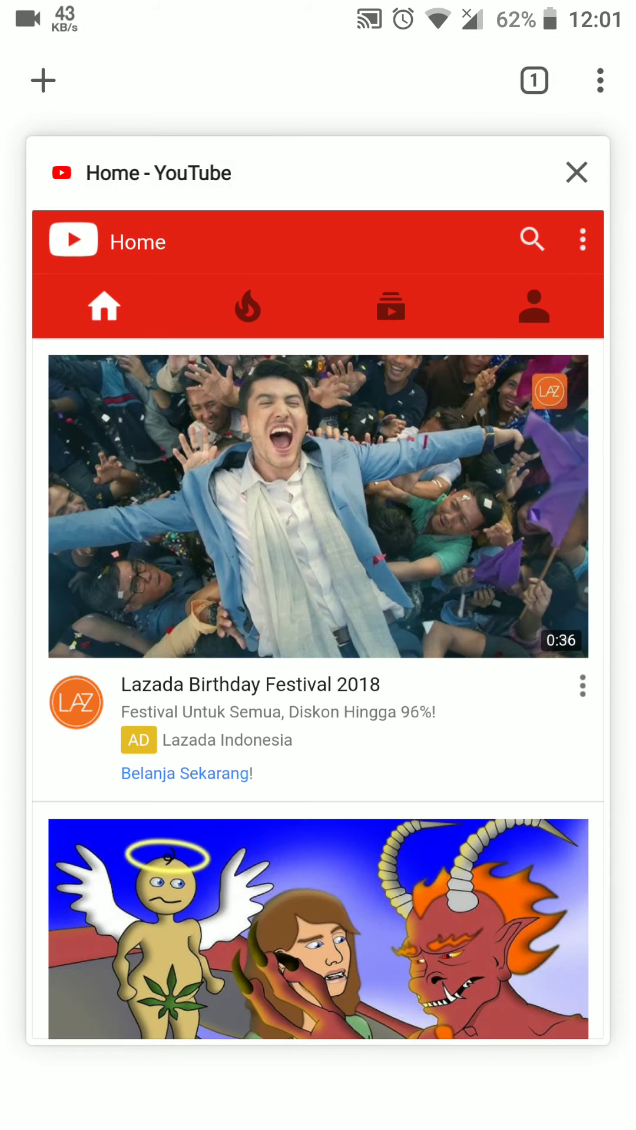
click(577, 172)
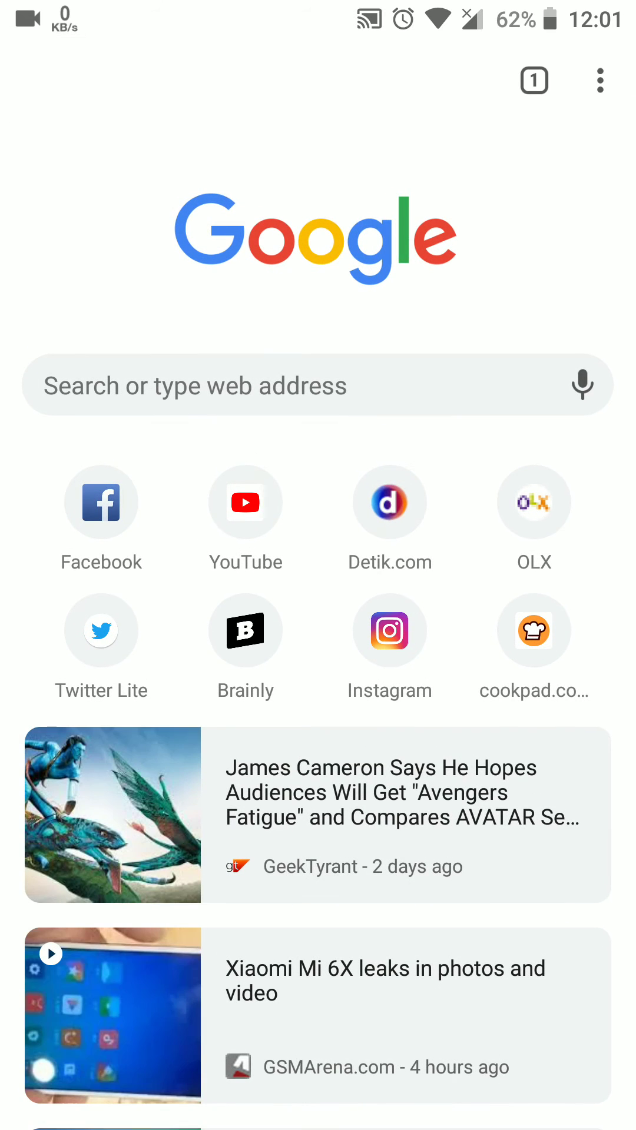
scroll(down, 3)
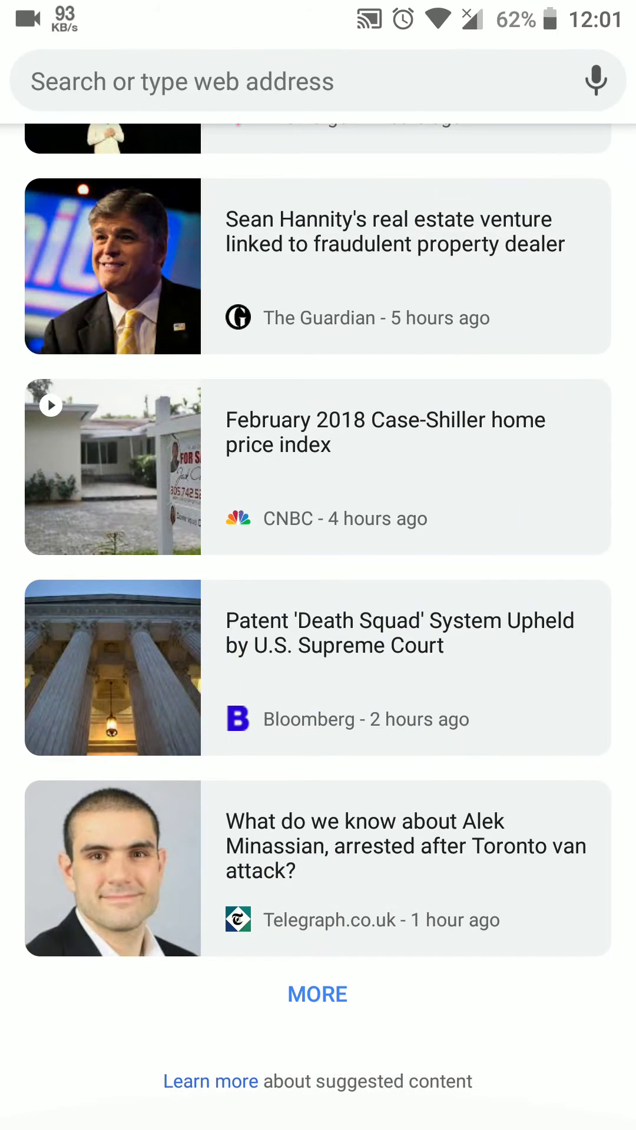